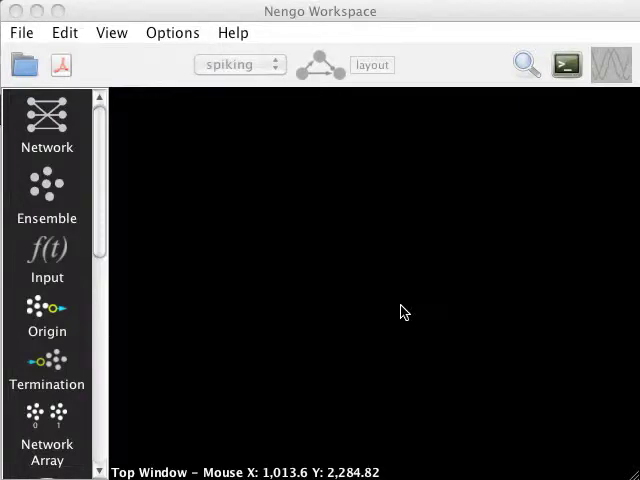
mouse_move(287, 244)
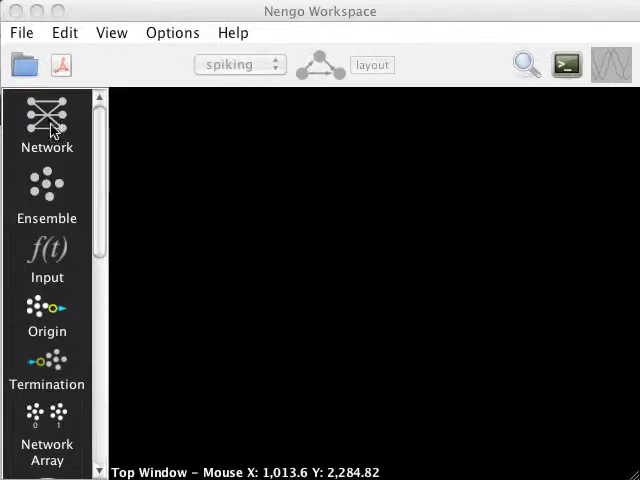
Create the demo network with a 100-node ensemble a and an input termination.
click(47, 120)
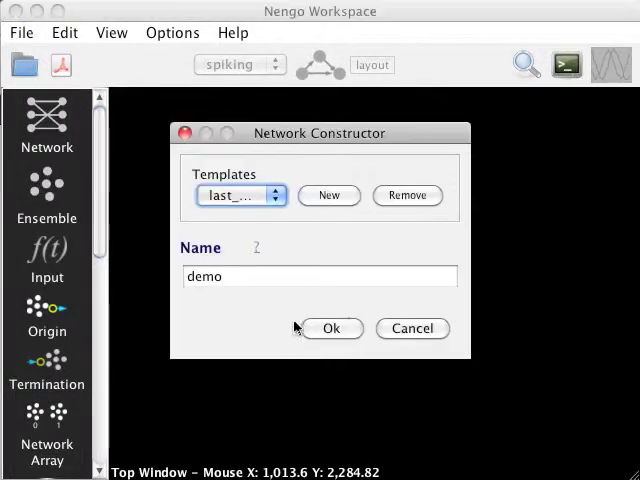
click(331, 328)
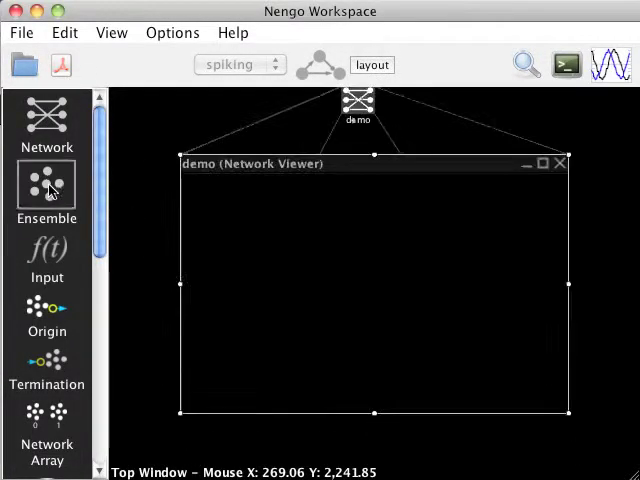
click(46, 190)
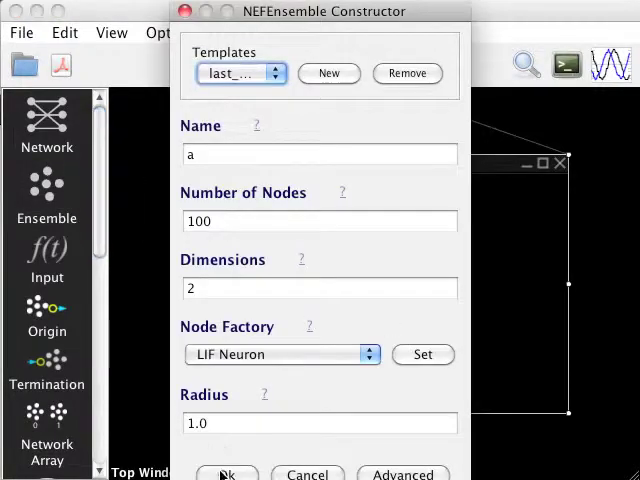
click(227, 473)
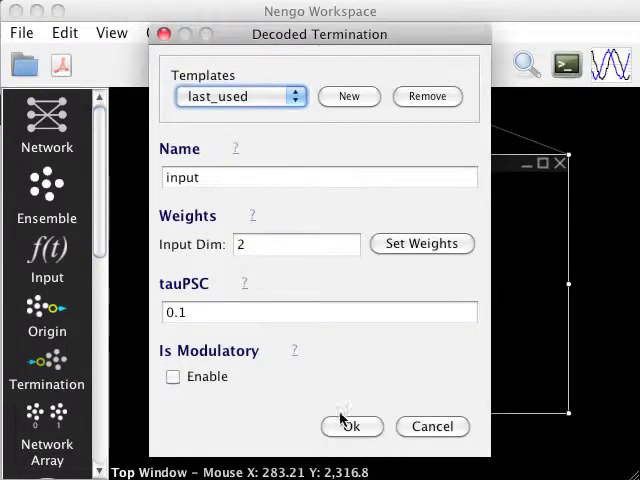
click(352, 426)
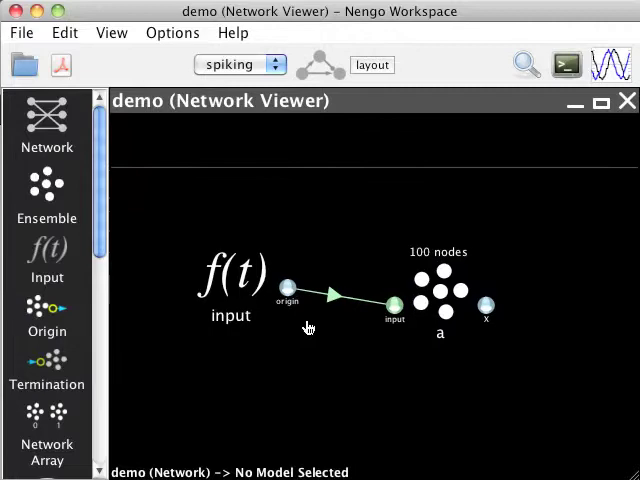
click(440, 290)
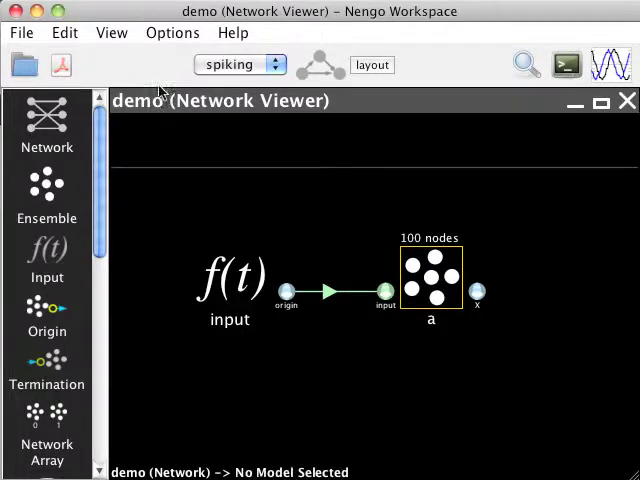
click(20, 33)
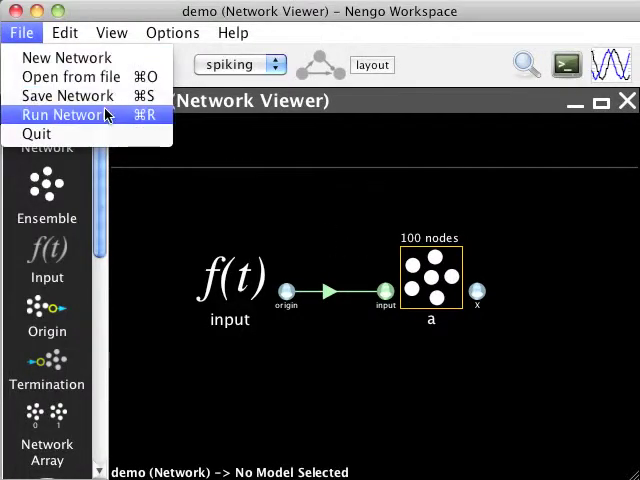
click(62, 114)
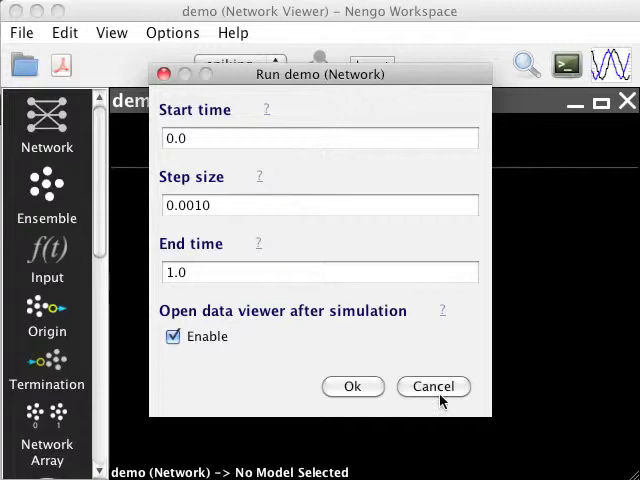
mouse_move(248, 315)
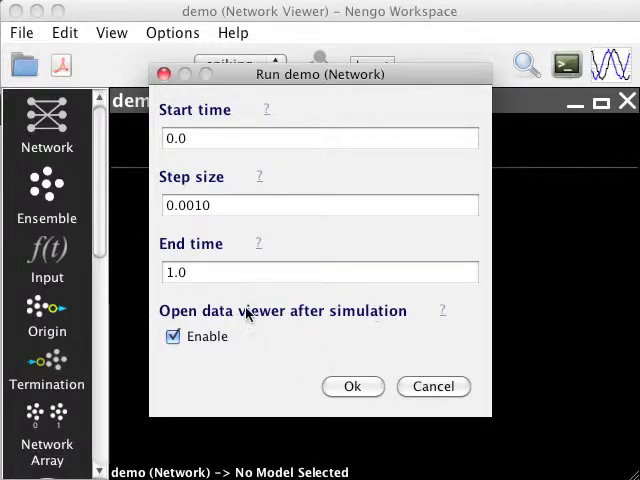
mouse_move(498, 402)
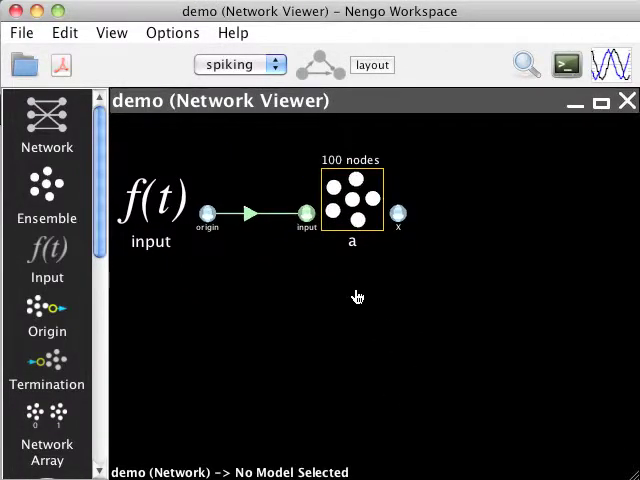
Add probes on neuron node51's activity and on ensemble a's X output.
click(352, 200)
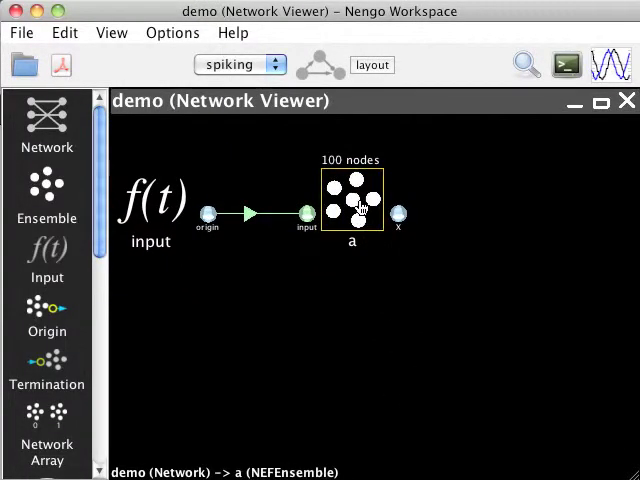
double_click(351, 197)
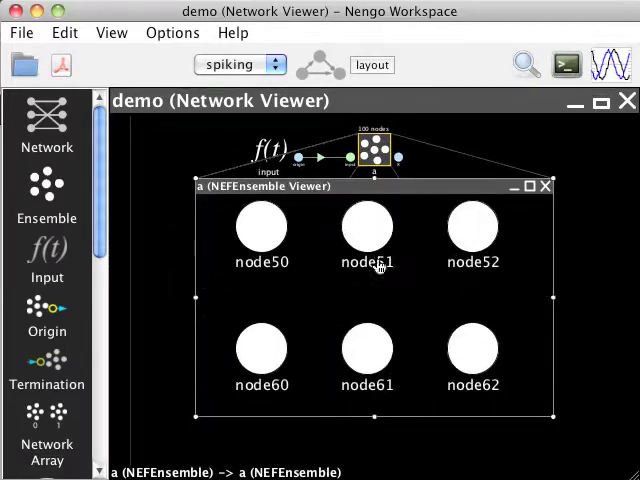
right_click(367, 225)
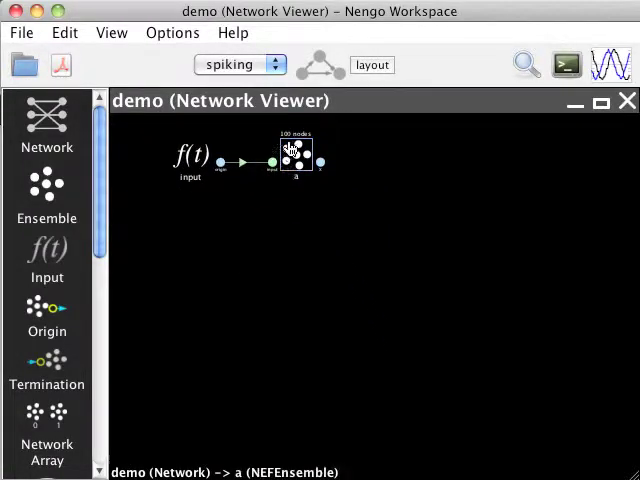
right_click(295, 155)
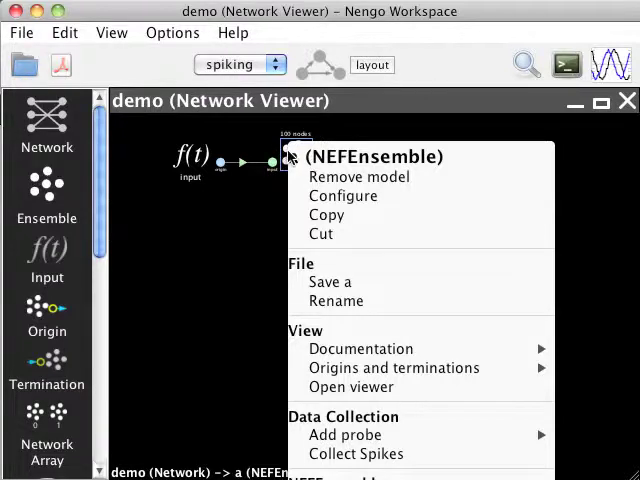
mouse_move(345, 434)
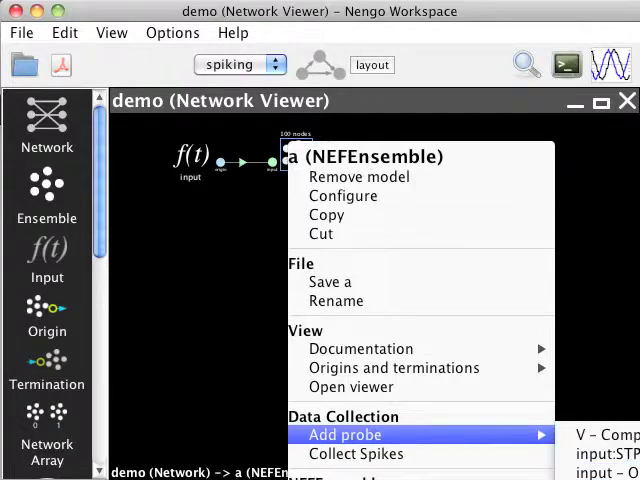
click(345, 434)
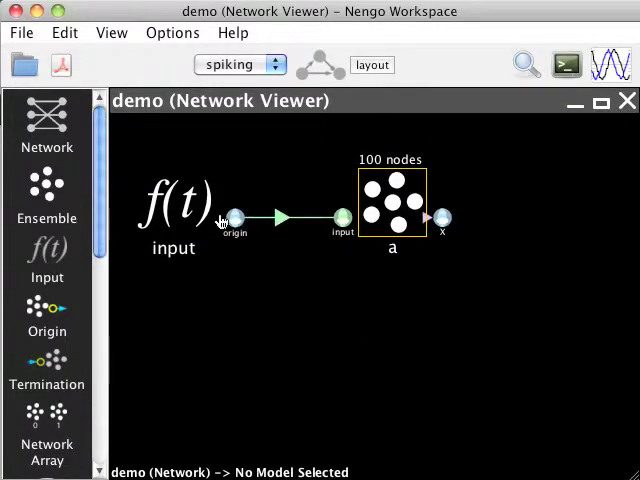
mouse_move(350, 281)
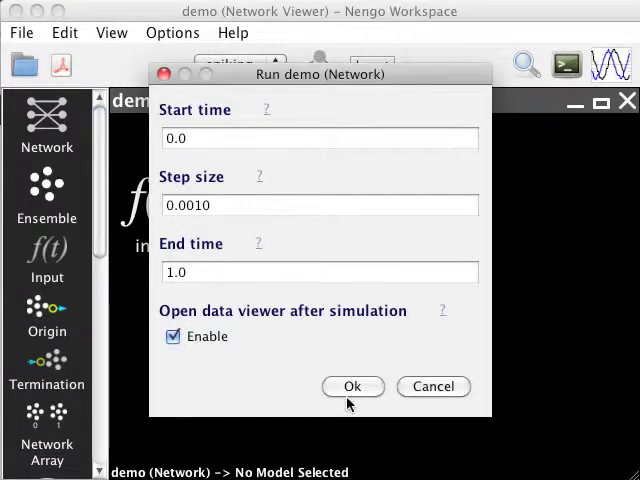
Simulate demo for one second and plot the recorded X probe of ensemble a.
click(352, 386)
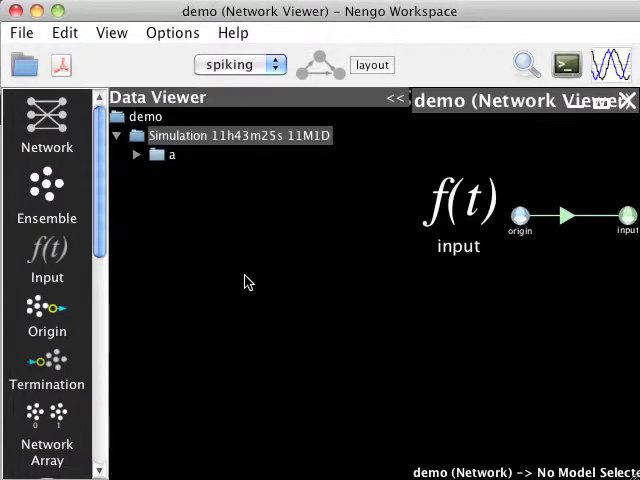
click(137, 154)
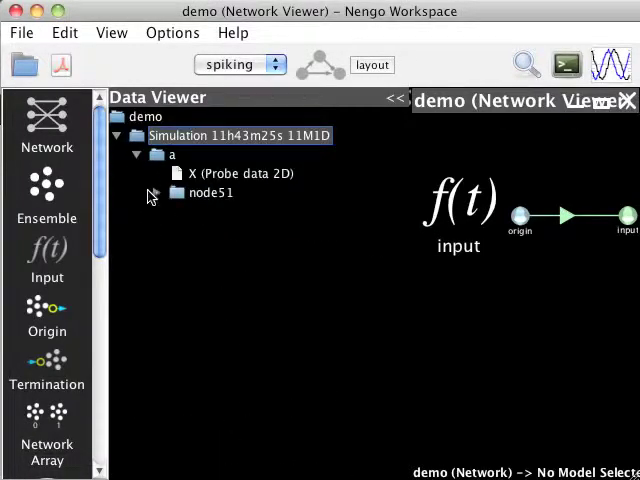
click(157, 192)
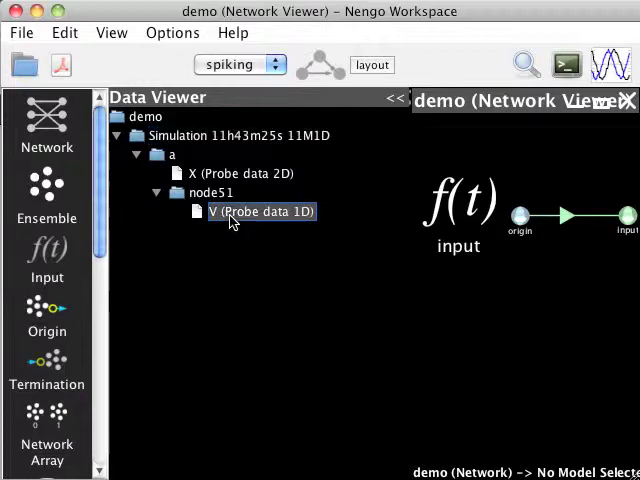
double_click(262, 211)
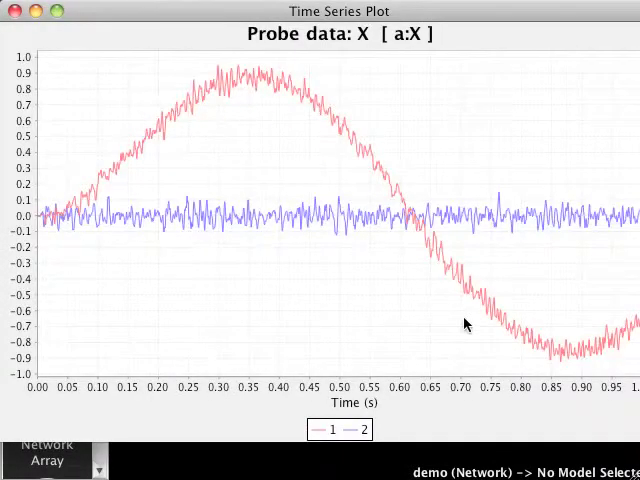
mouse_move(95, 175)
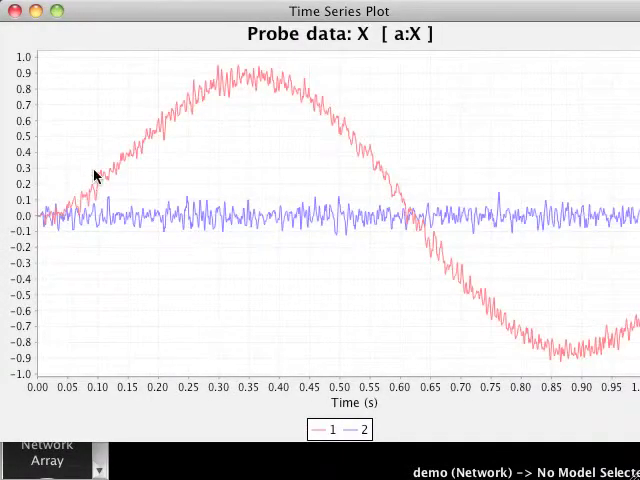
mouse_move(617, 213)
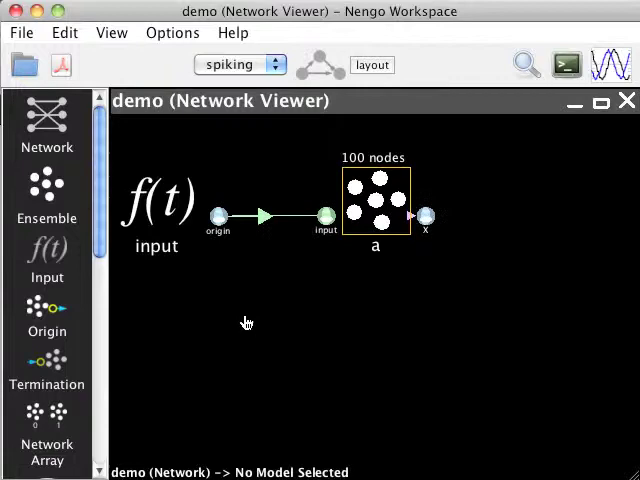
Change the demo network's simulation mode to rate, then to direct.
click(575, 102)
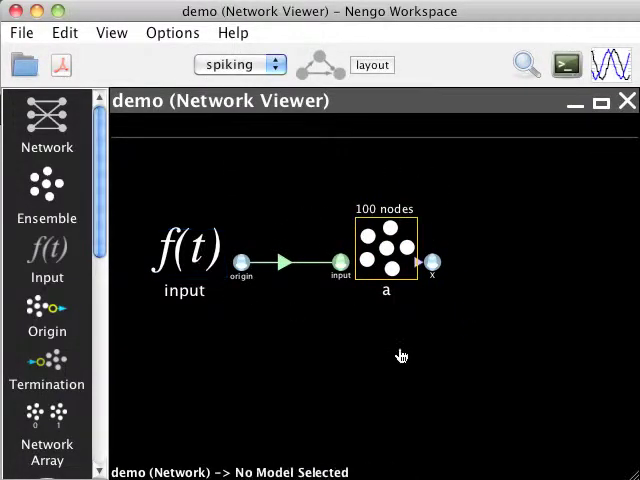
mouse_move(280, 194)
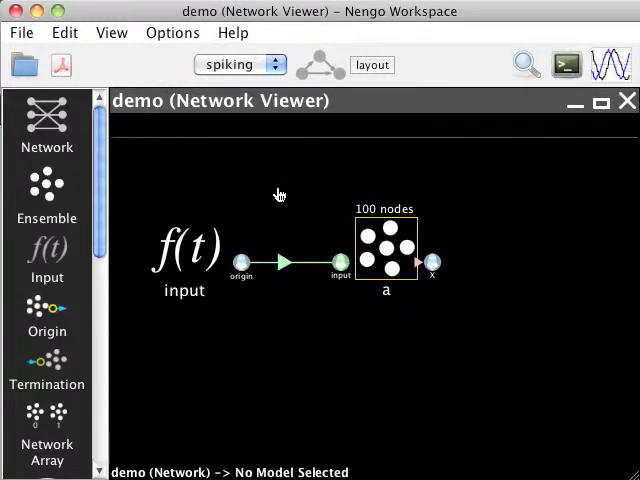
mouse_move(232, 64)
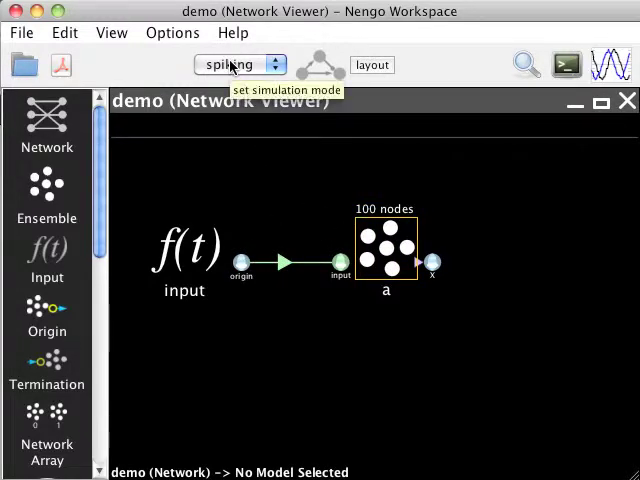
click(238, 64)
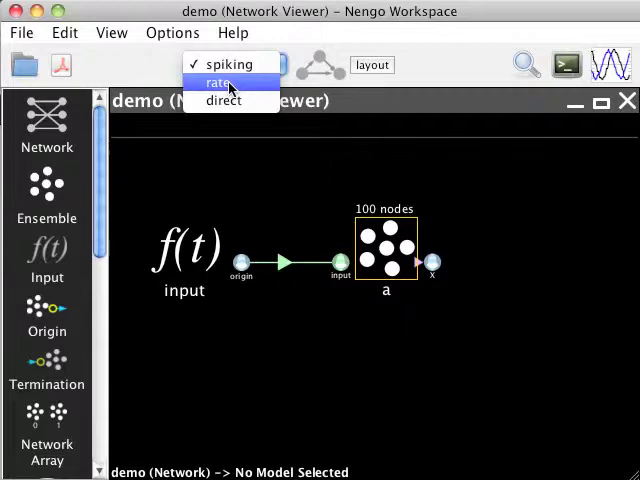
click(219, 82)
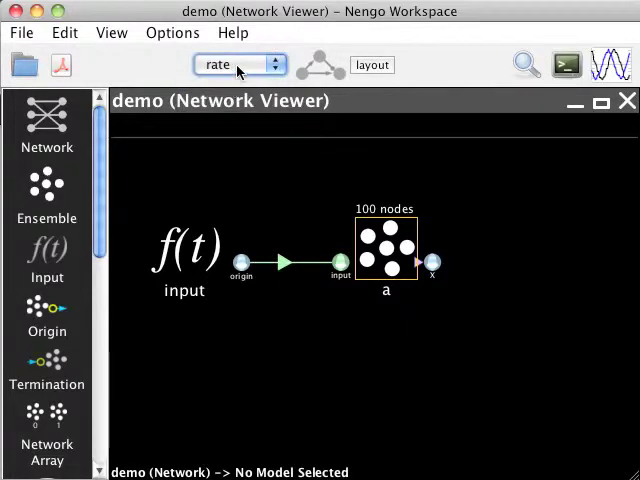
click(238, 64)
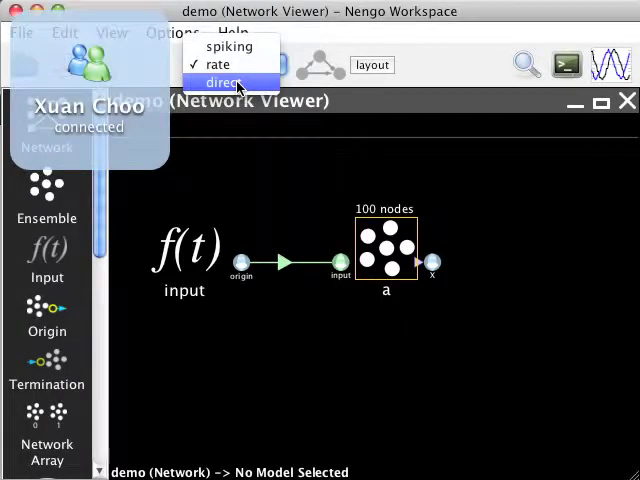
click(222, 82)
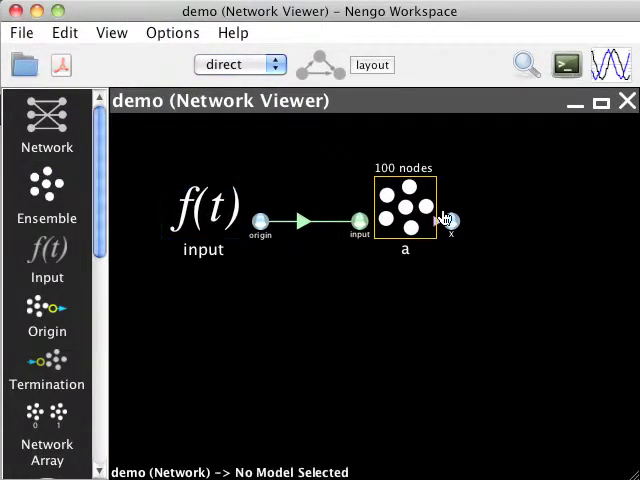
click(405, 207)
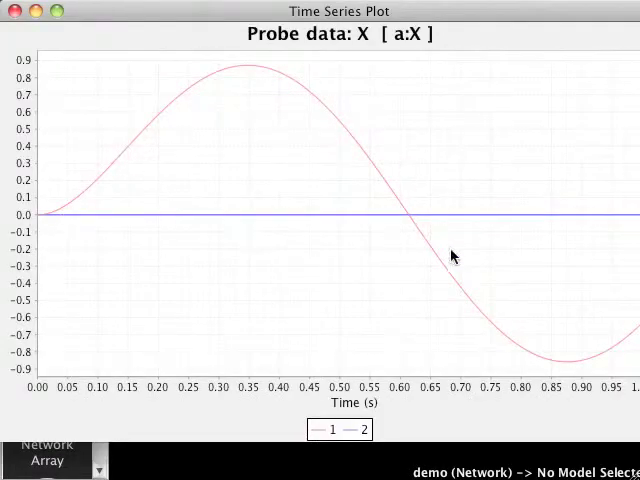
mouse_move(38, 215)
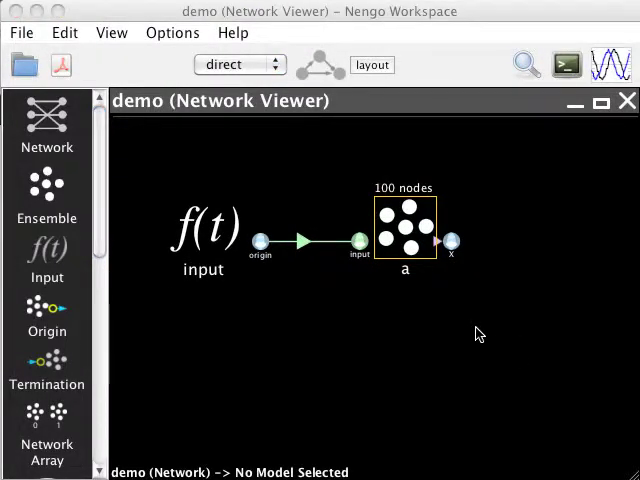
Return to spiking mode and inspect the input function, a's input termination, and ensemble a.
click(203, 235)
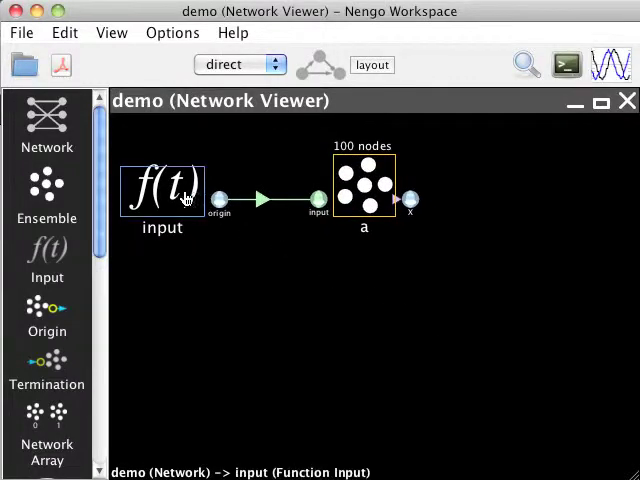
click(238, 64)
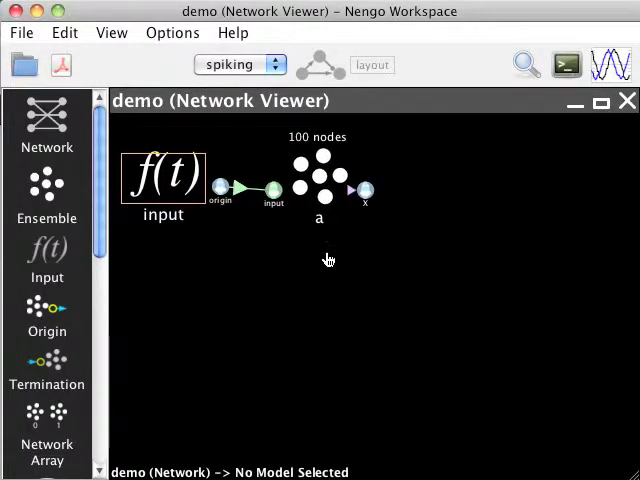
mouse_move(525, 64)
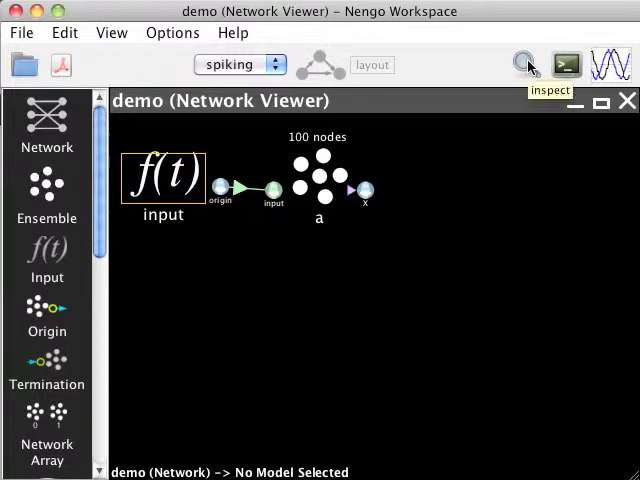
click(524, 64)
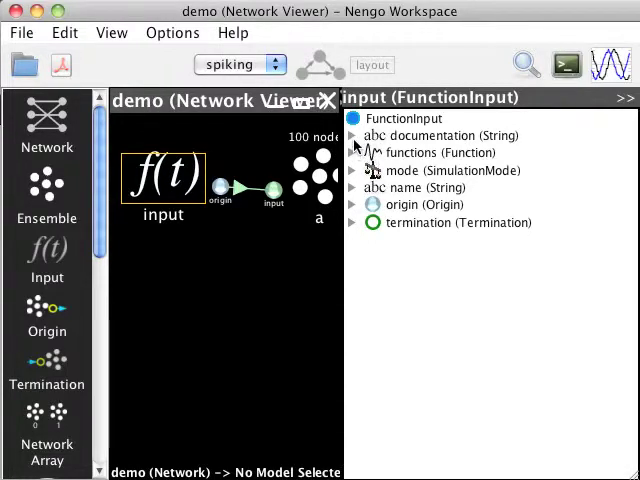
click(353, 152)
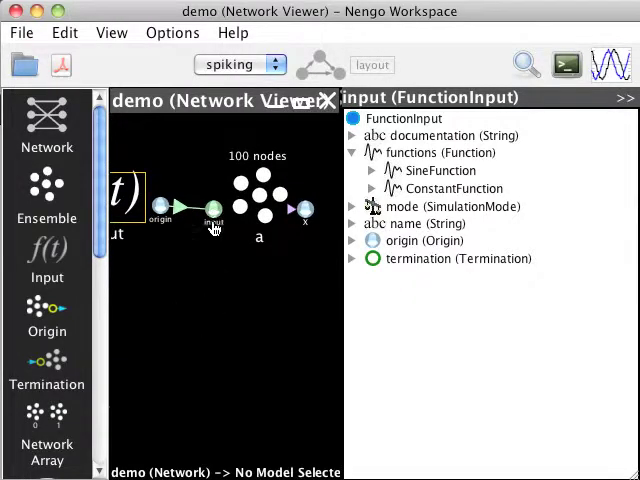
click(213, 210)
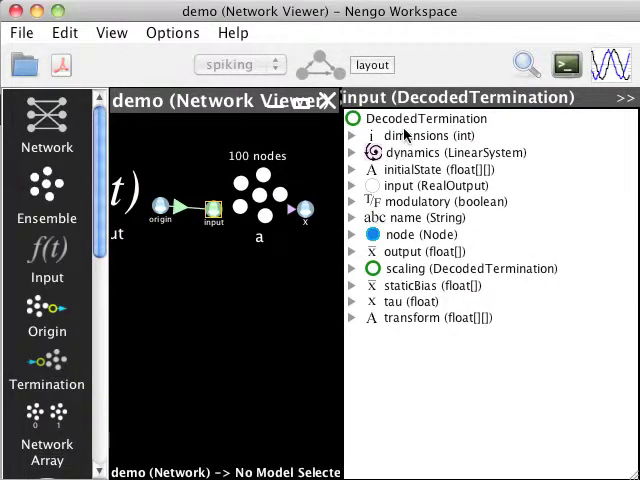
mouse_move(348, 310)
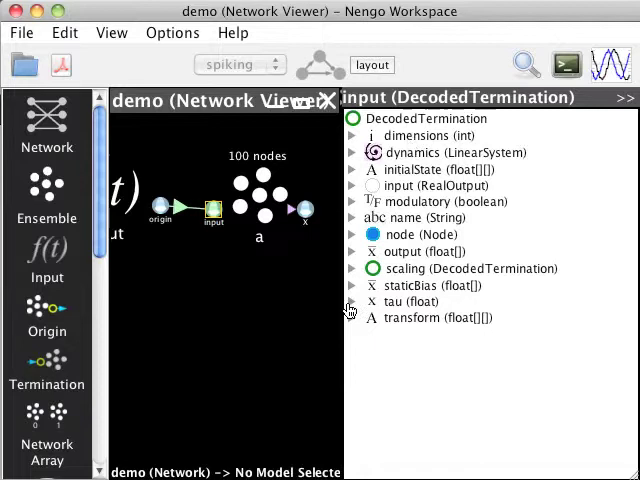
click(352, 302)
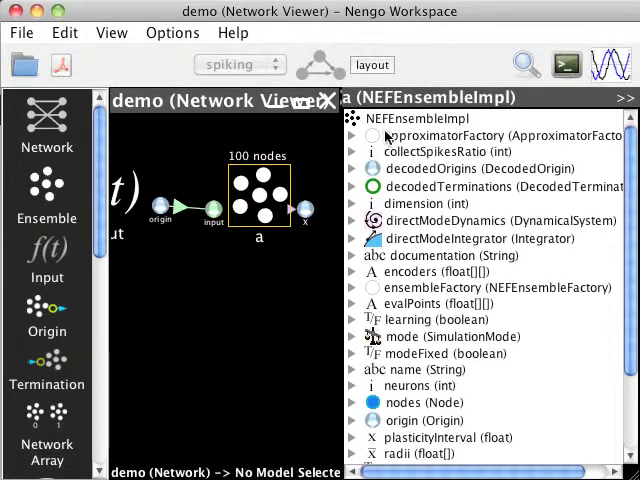
Edit ensemble a's neurons value in the inspector from 100 to 120.
click(240, 64)
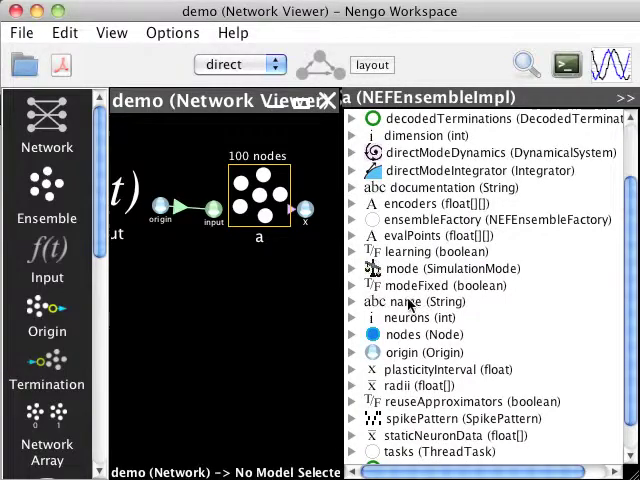
scroll(down, 3)
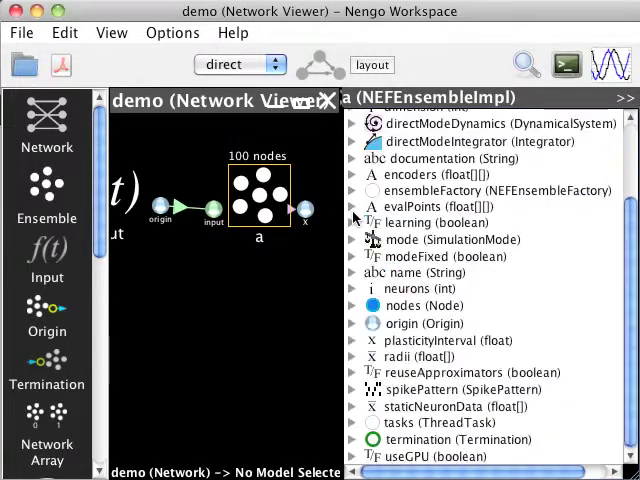
click(352, 289)
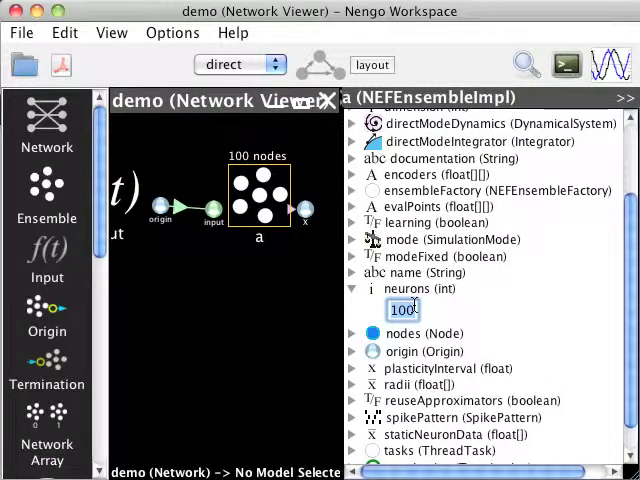
text(120)
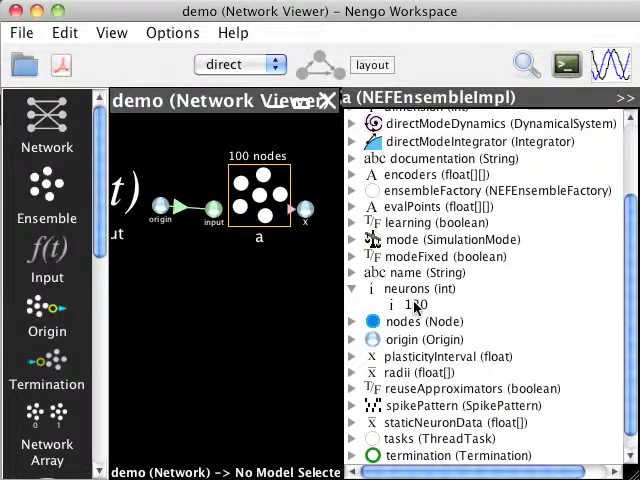
click(260, 195)
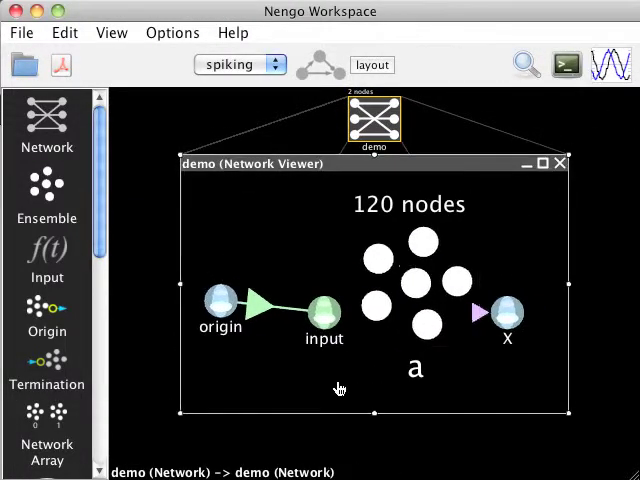
mouse_move(543, 191)
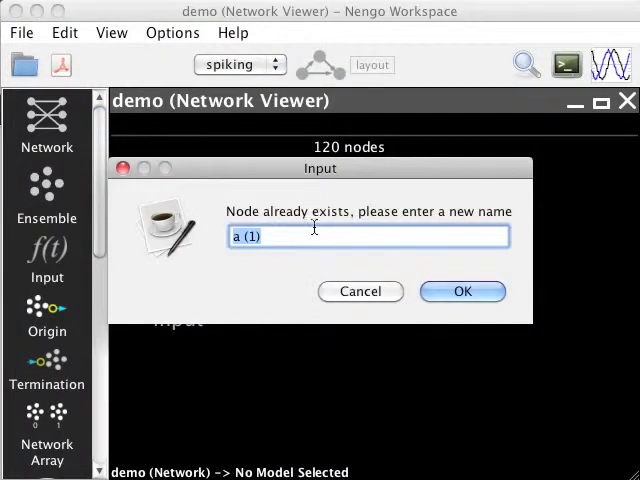
mouse_move(345, 233)
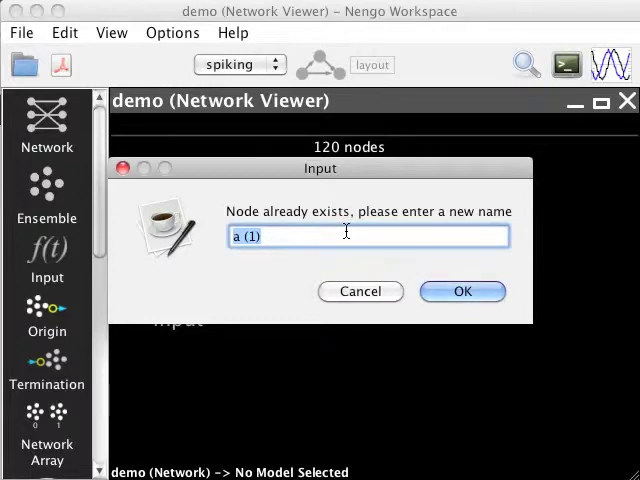
Name the pasted ensemble 'a (1)' and give it a 2-dimensional input termination.
click(462, 291)
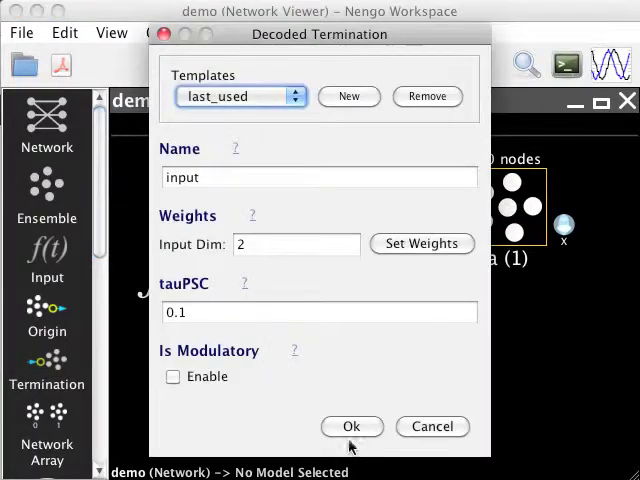
click(351, 426)
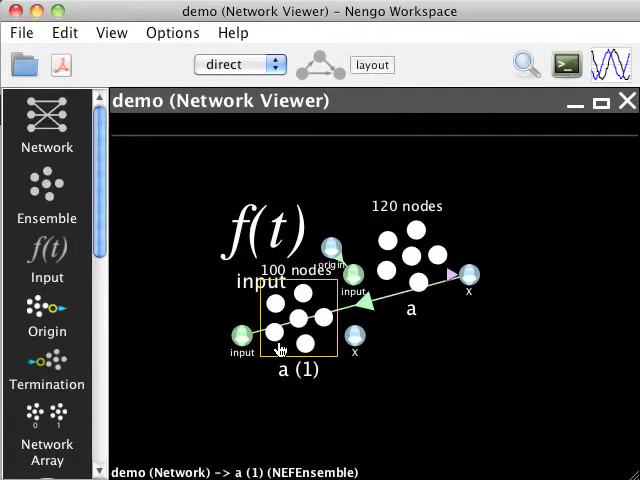
Apply the toolbar auto-layout to the input, a and a (1) chain.
click(234, 64)
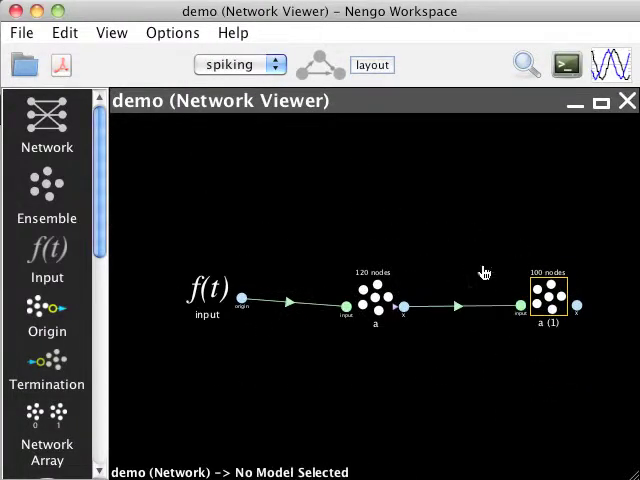
mouse_move(358, 356)
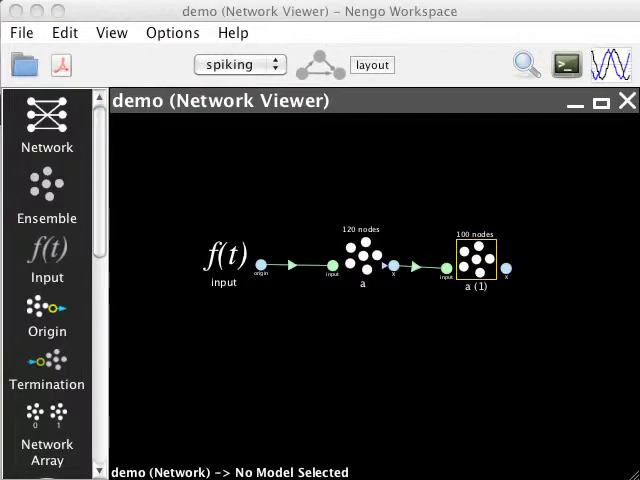
mouse_move(415, 316)
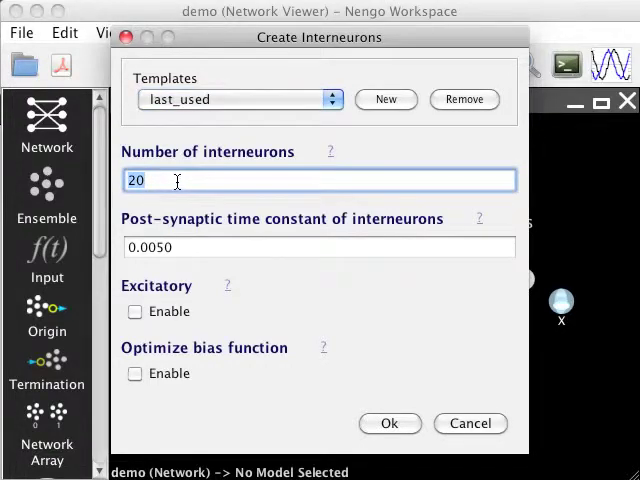
Insert 20 interneurons on the projection from a into a (1)'s input.
click(389, 423)
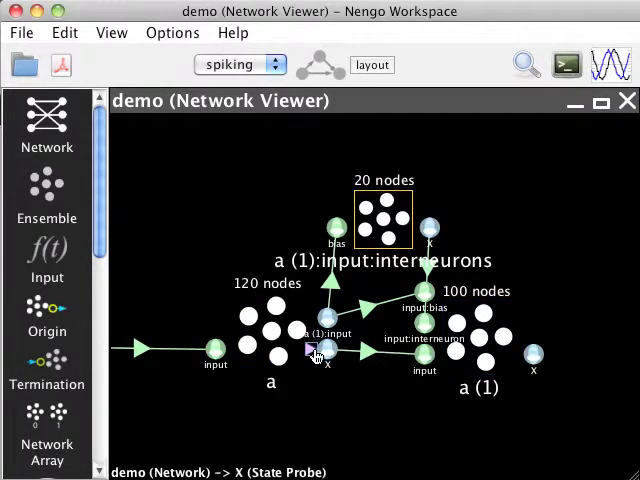
click(480, 335)
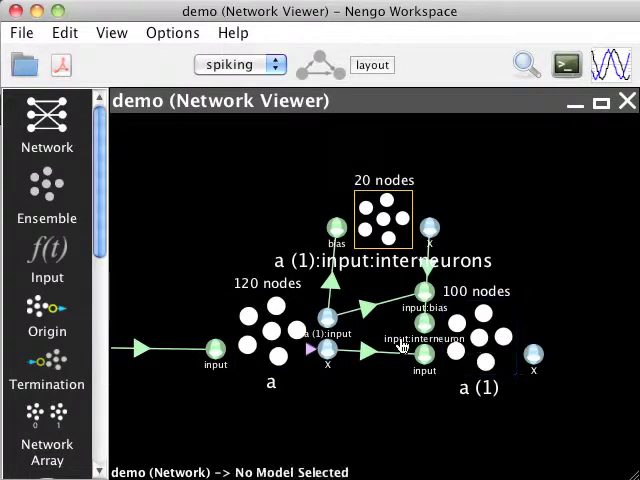
click(480, 345)
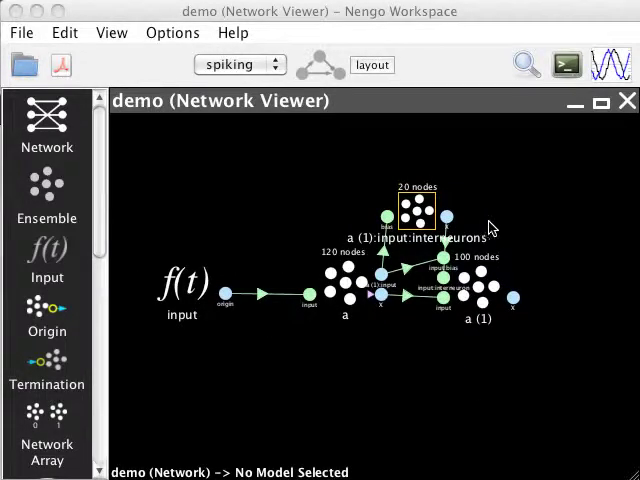
Close and reposition demo, then create network demo (1) with 100-node ensemble a.
click(627, 100)
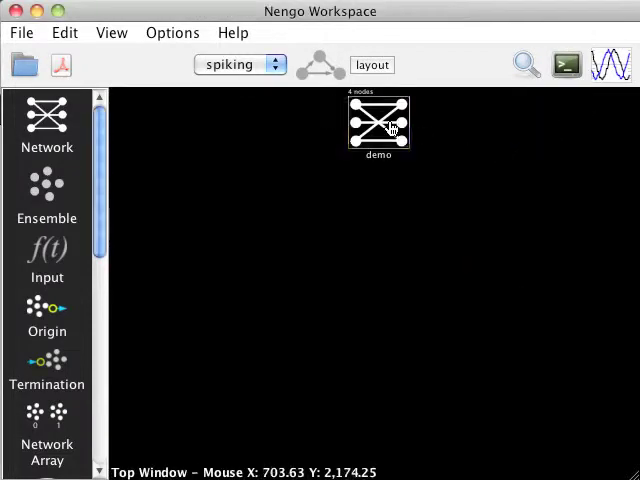
drag(378, 124, 273, 255)
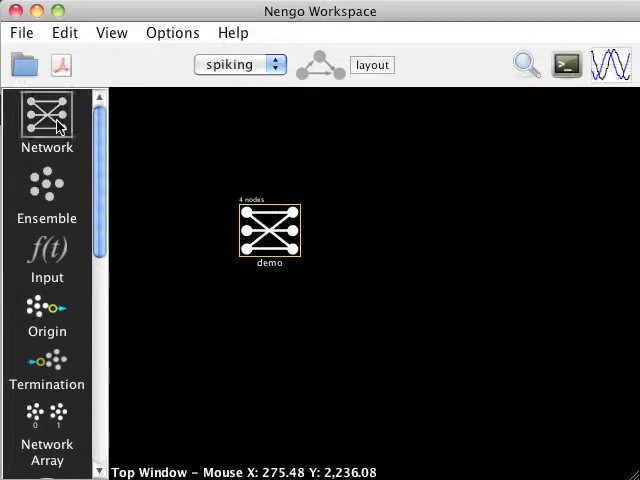
click(46, 120)
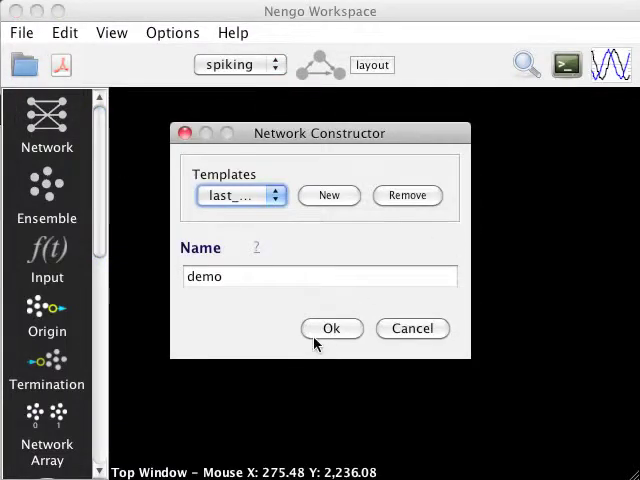
click(331, 328)
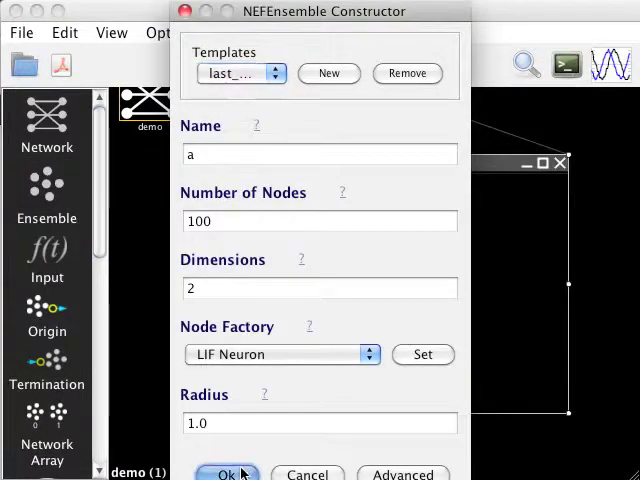
click(225, 473)
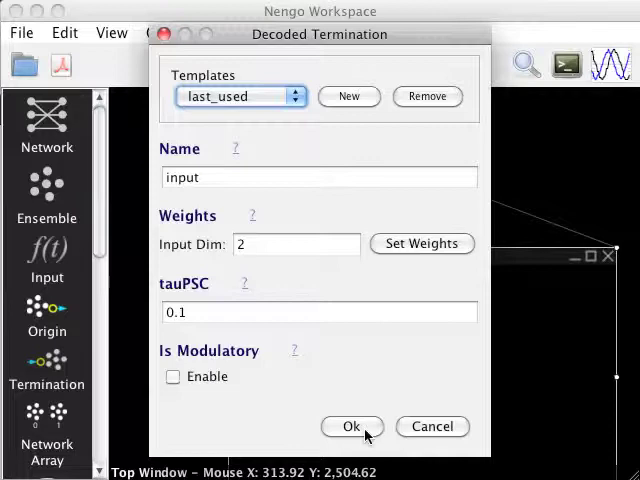
Expose ensemble a's input termination in demo (1) as network terminal 'input' and close the viewer.
click(351, 426)
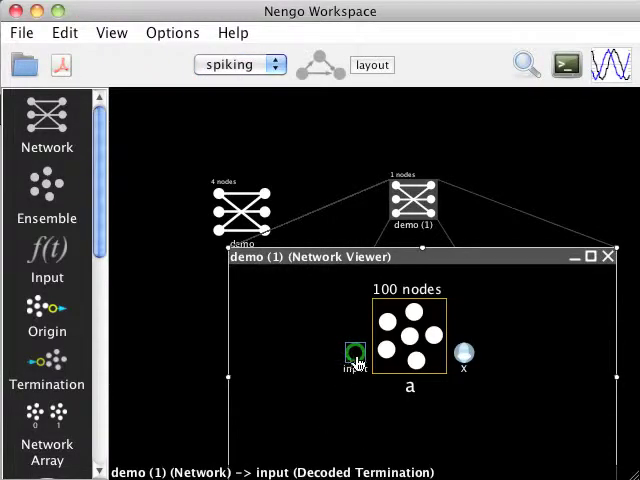
right_click(355, 355)
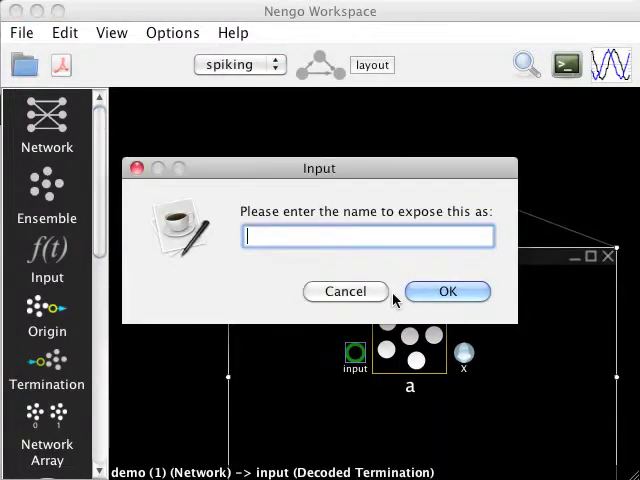
text(in)
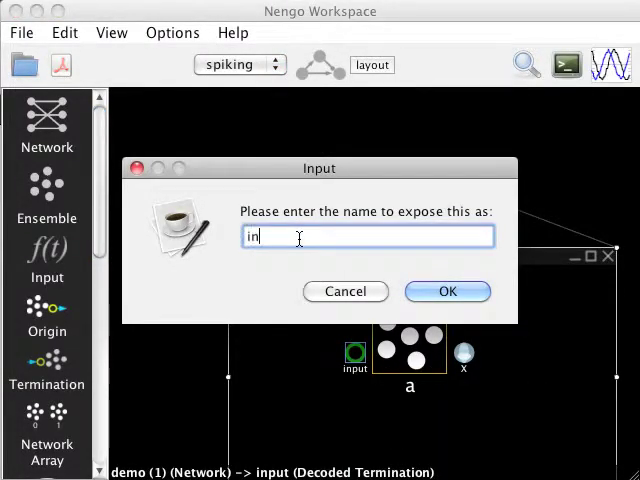
click(447, 291)
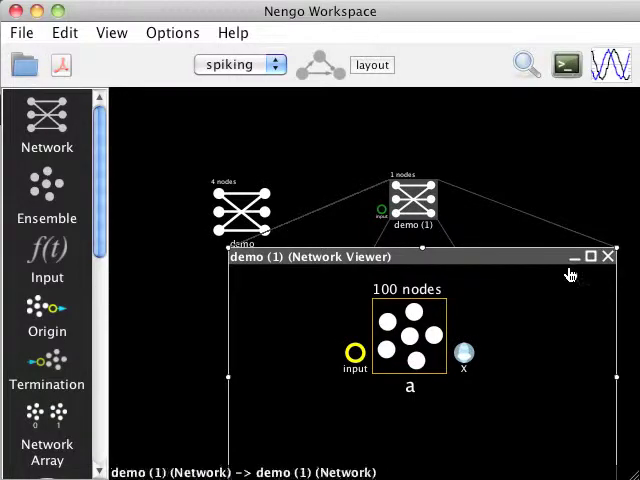
click(607, 256)
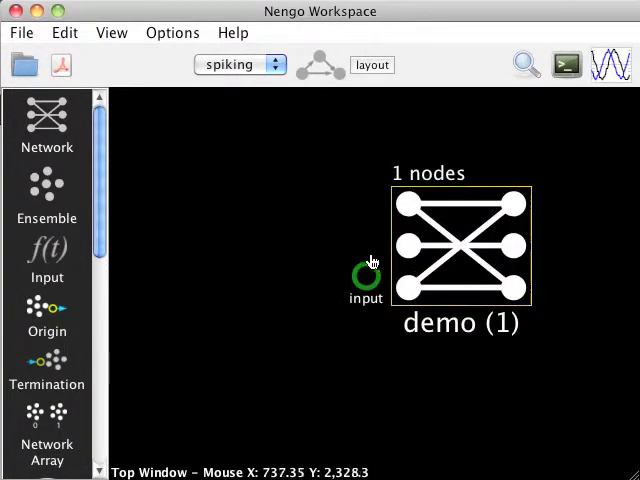
mouse_move(402, 375)
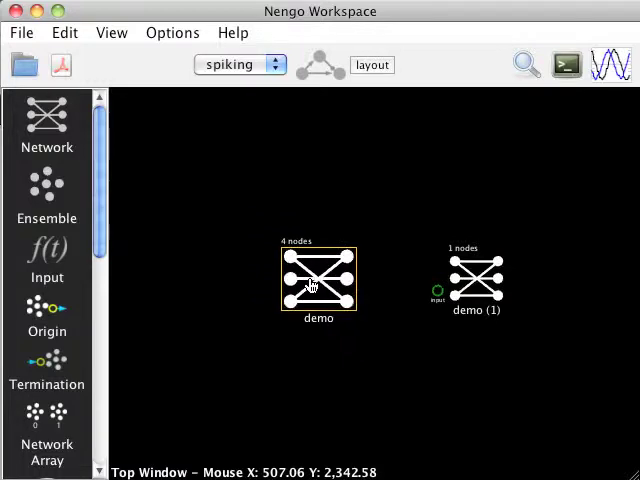
Inside demo, expose a (1)'s X decoded origin as a terminal named 'output'.
double_click(318, 279)
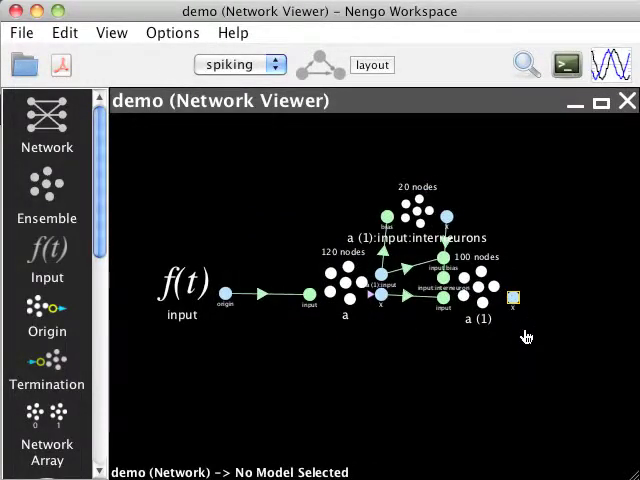
click(512, 298)
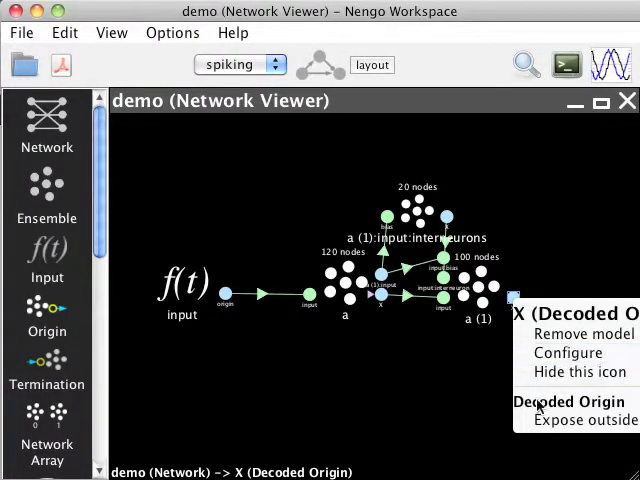
click(570, 420)
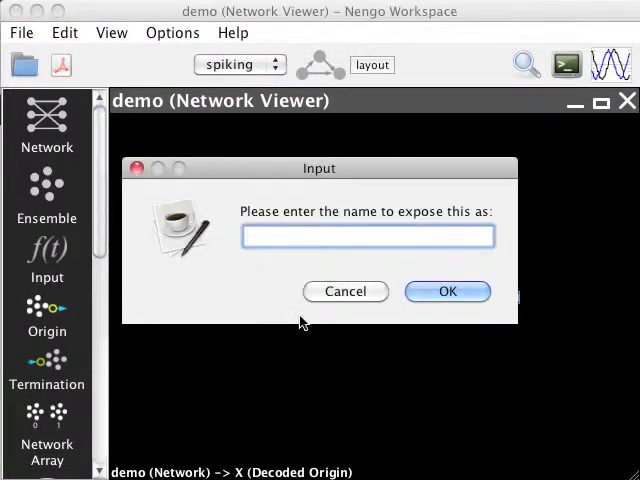
text(oup)
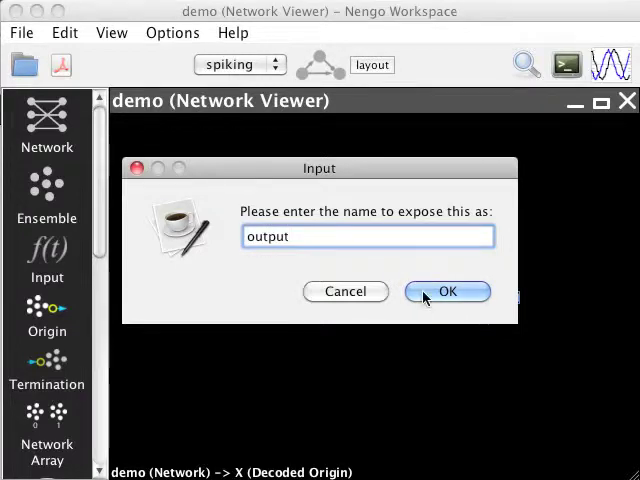
click(447, 291)
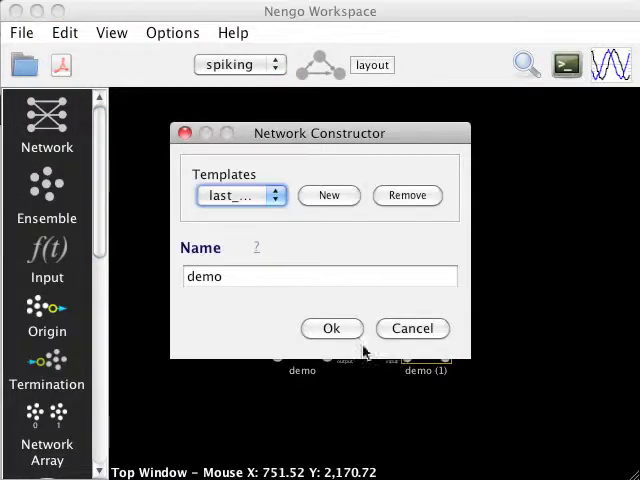
Create network demo (2), move demo and demo (1) into it, and wire output to input.
click(331, 328)
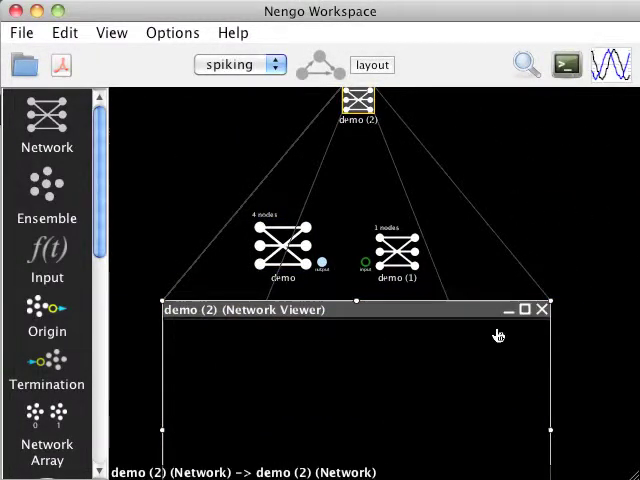
drag(283, 245, 250, 385)
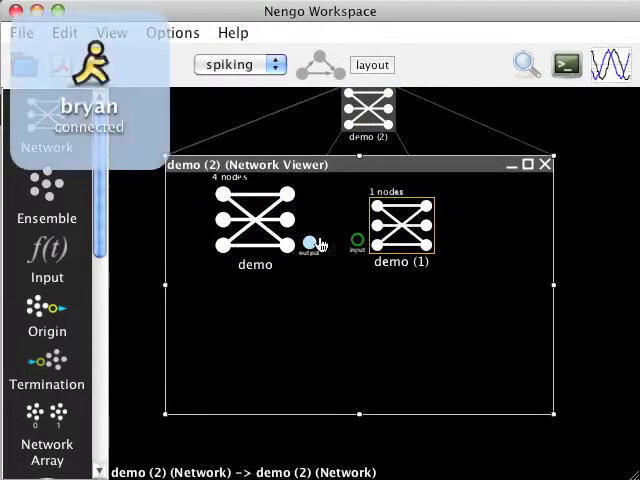
drag(310, 245, 400, 230)
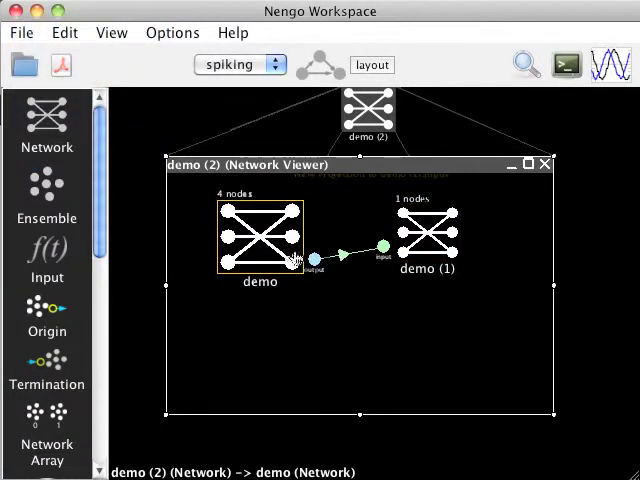
In selection mode, move demo and demo (1) together toward the centre of demo (2).
click(430, 240)
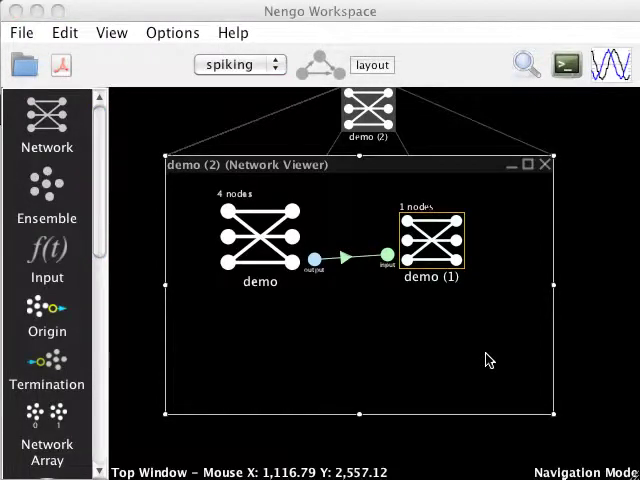
click(432, 240)
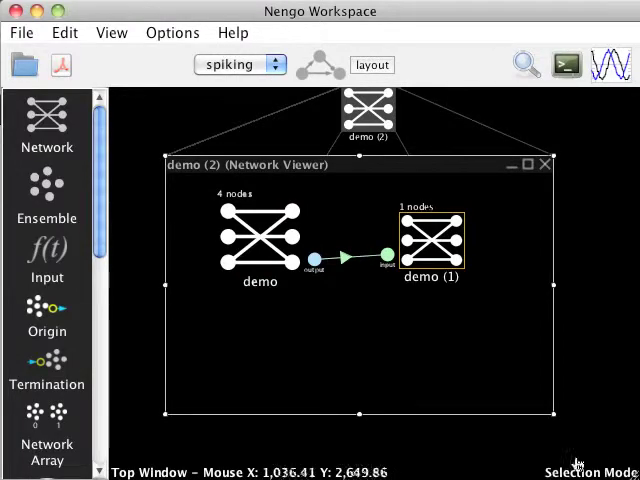
click(260, 237)
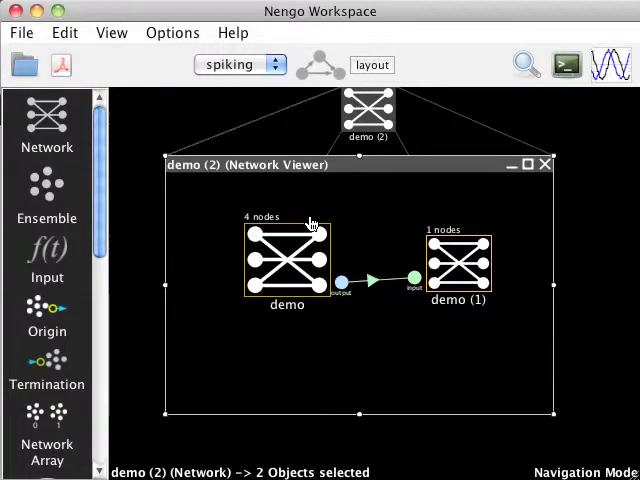
mouse_move(426, 330)
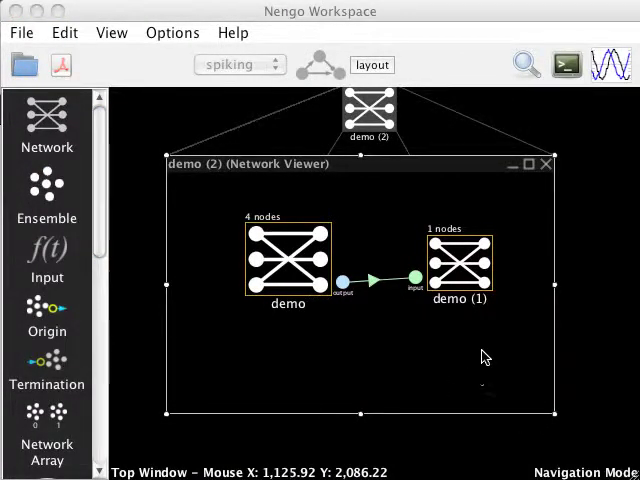
Close demo (2), drag it to the upper left, and load basalganglia.py.
click(547, 164)
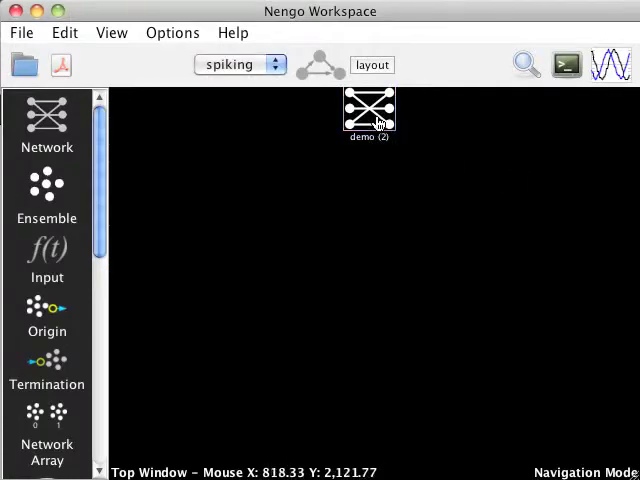
drag(369, 113, 256, 244)
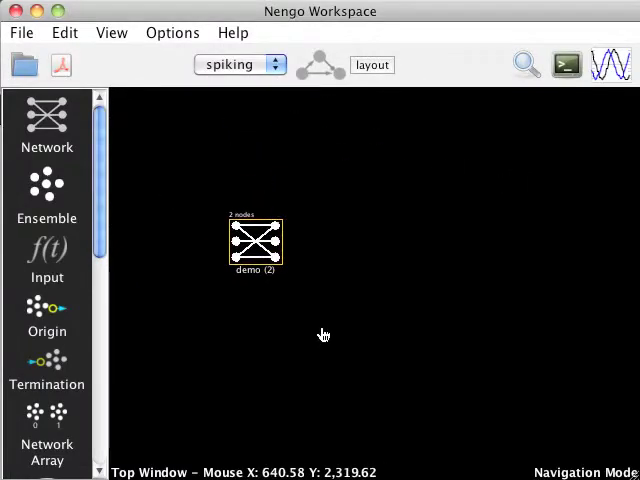
drag(256, 243, 182, 165)
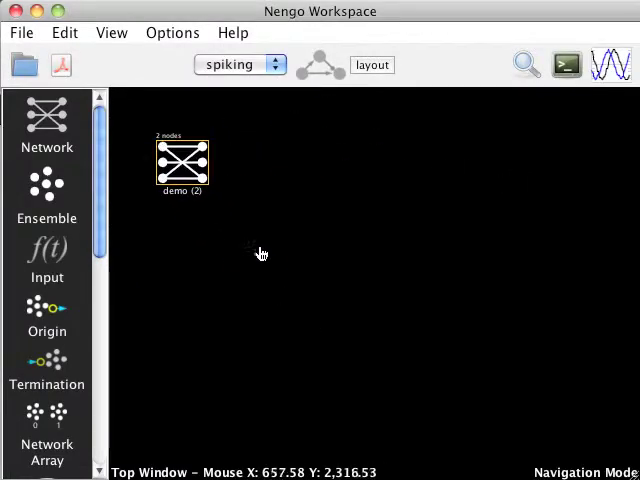
mouse_move(324, 257)
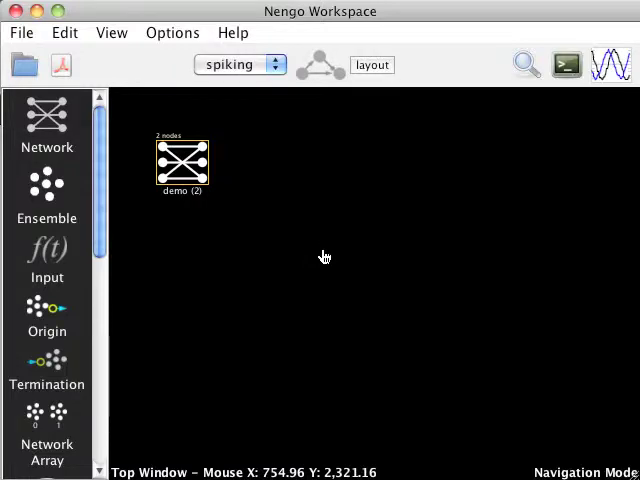
click(24, 64)
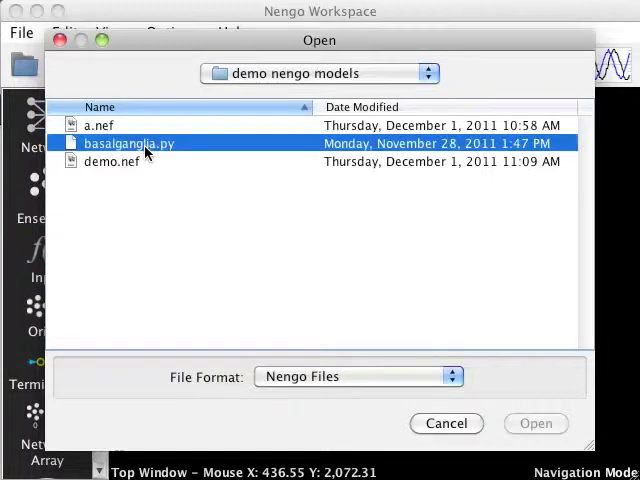
click(535, 423)
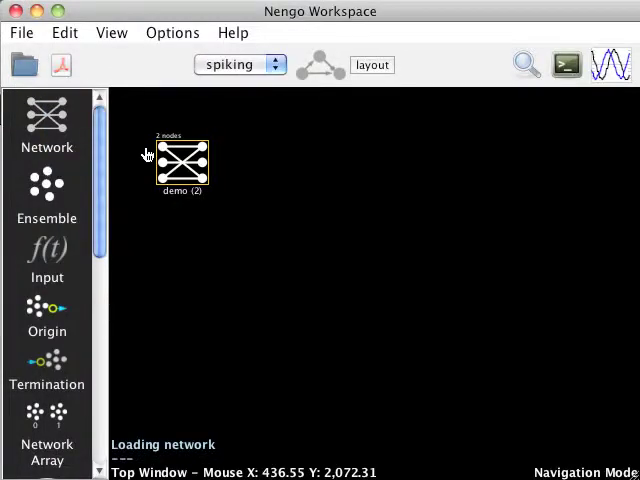
mouse_move(518, 253)
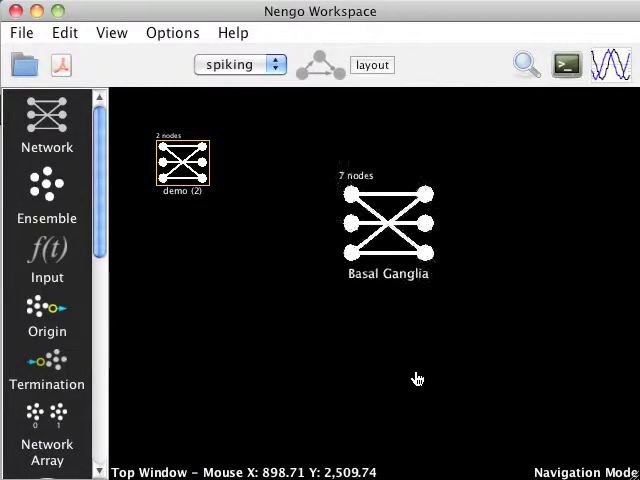
Open the 7-node Basal Ganglia network to view its components and connections.
double_click(388, 220)
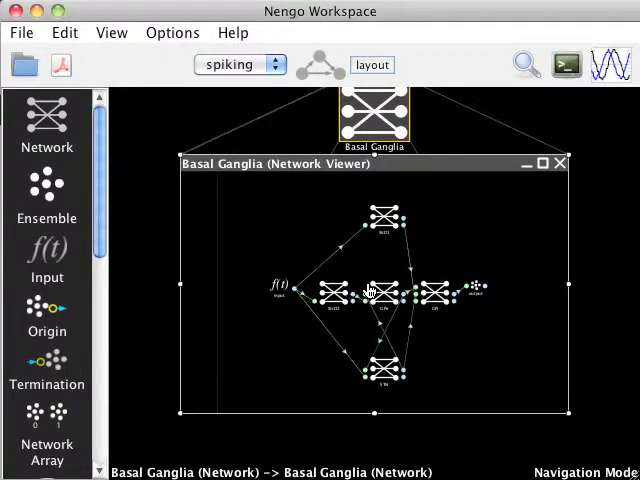
mouse_move(370, 292)
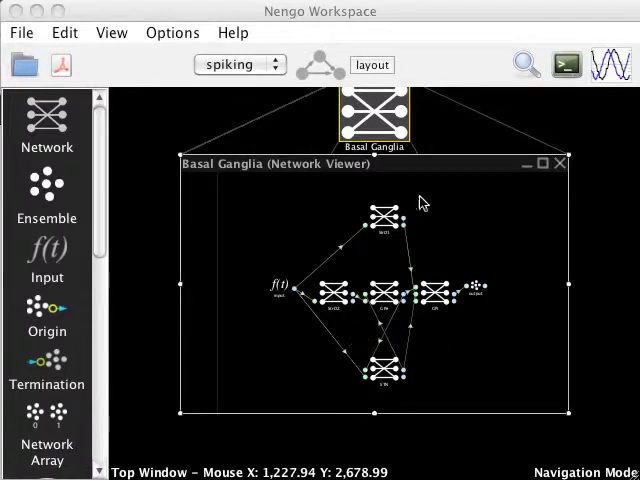
click(21, 32)
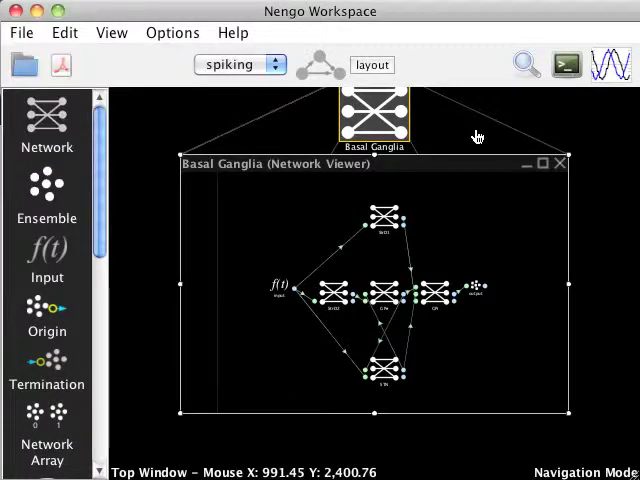
mouse_move(611, 64)
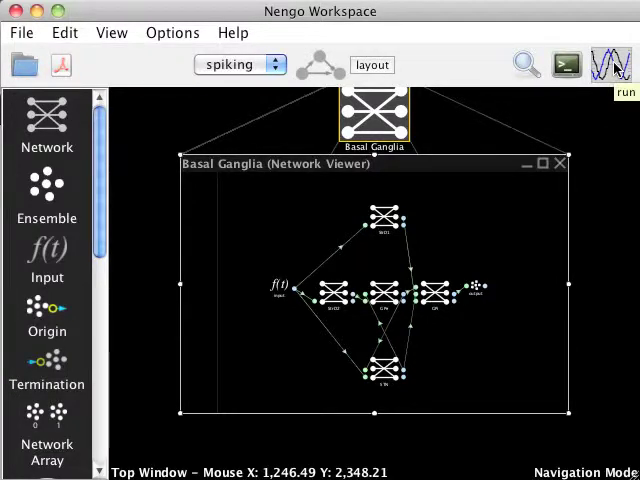